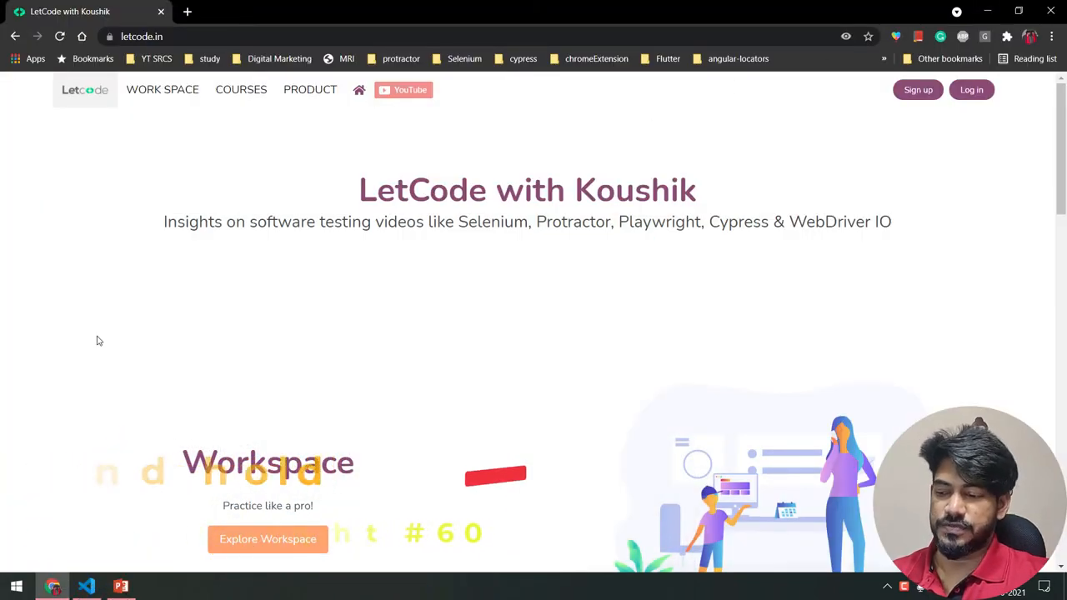
Step: Open LetCode's Button practice page and hold 'Button Hold!' until it reads long pressed
{"action": "scroll", "scroll_direction": "down", "scroll_amount": 3}
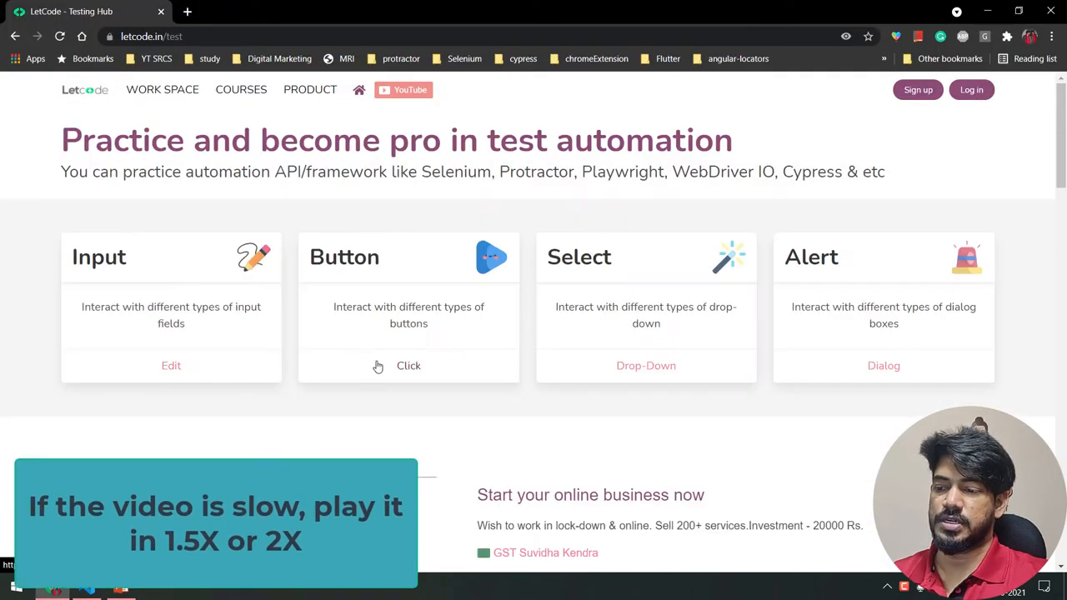
{"action": "left_click", "coordinate": [409, 365]}
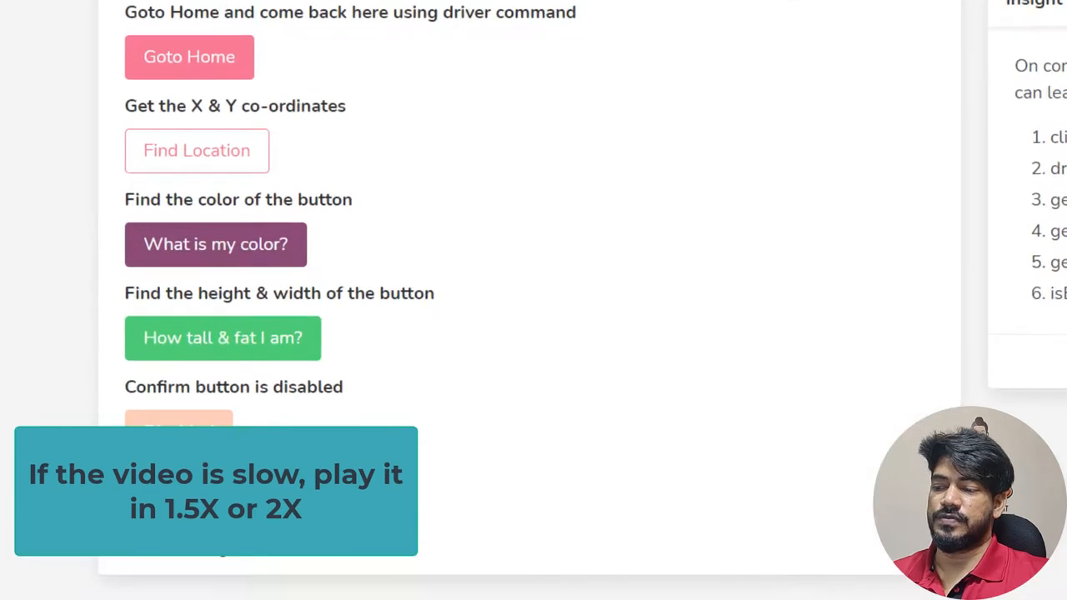
{"action": "scroll", "scroll_direction": "down", "scroll_amount": 3}
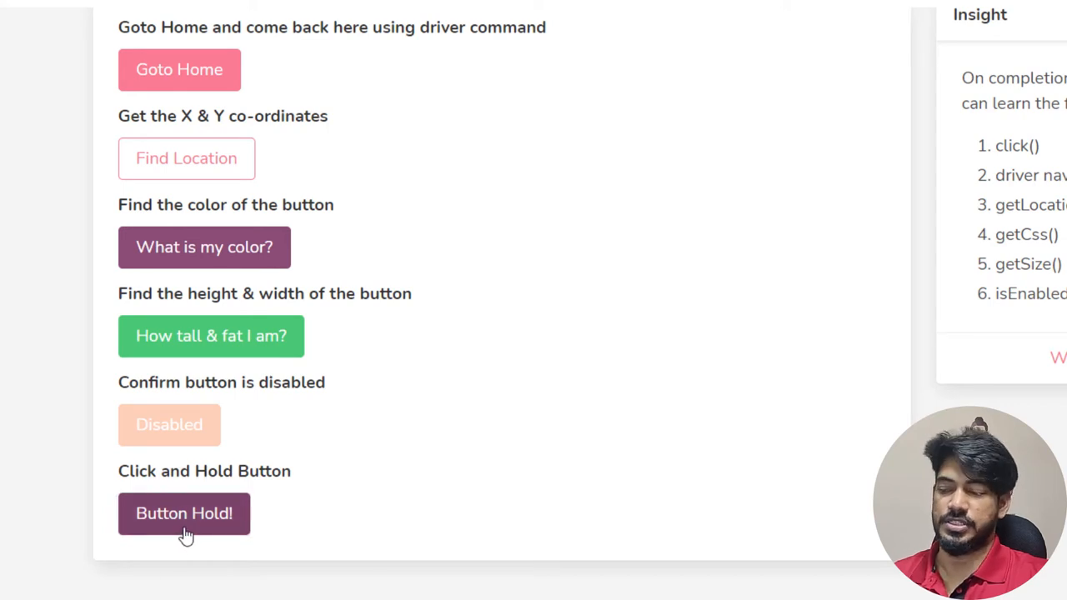
{"action": "left_click", "coordinate": [184, 513]}
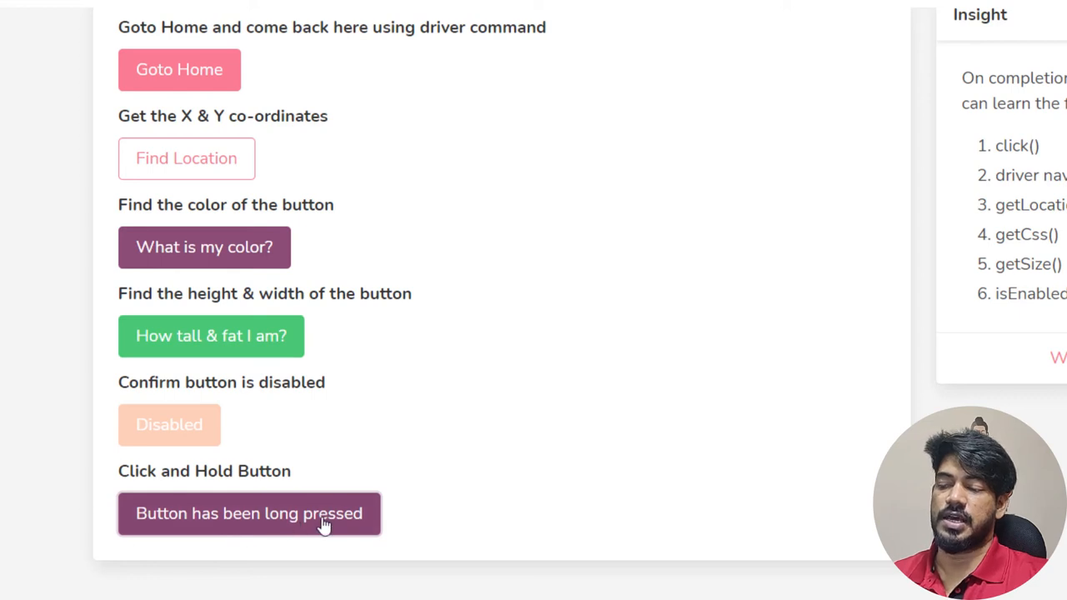
{"action": "mouse_move", "coordinate": [525, 508]}
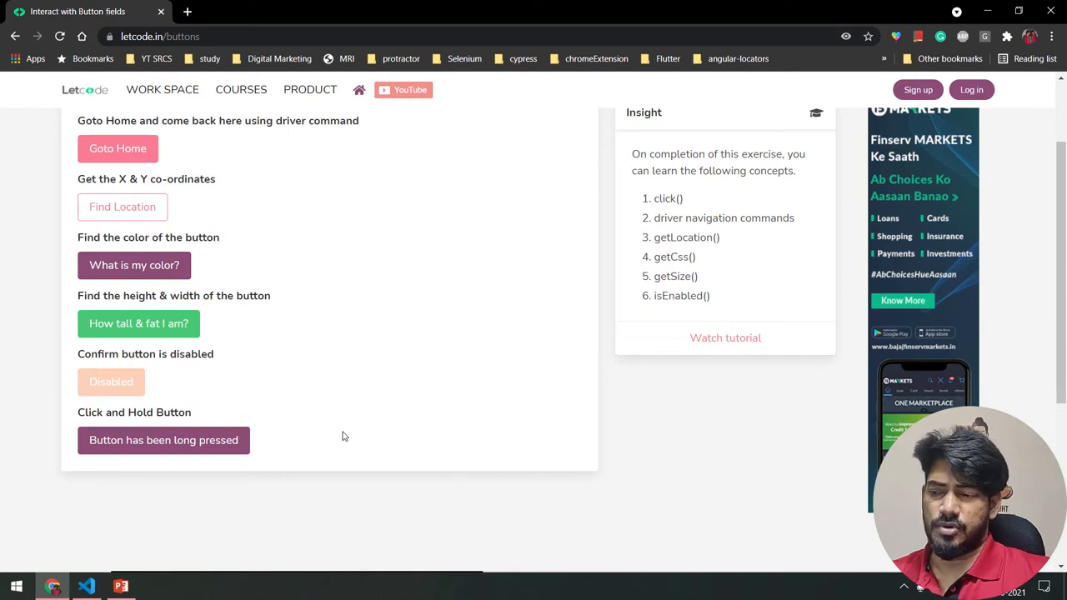
{"action": "mouse_move", "coordinate": [122, 470]}
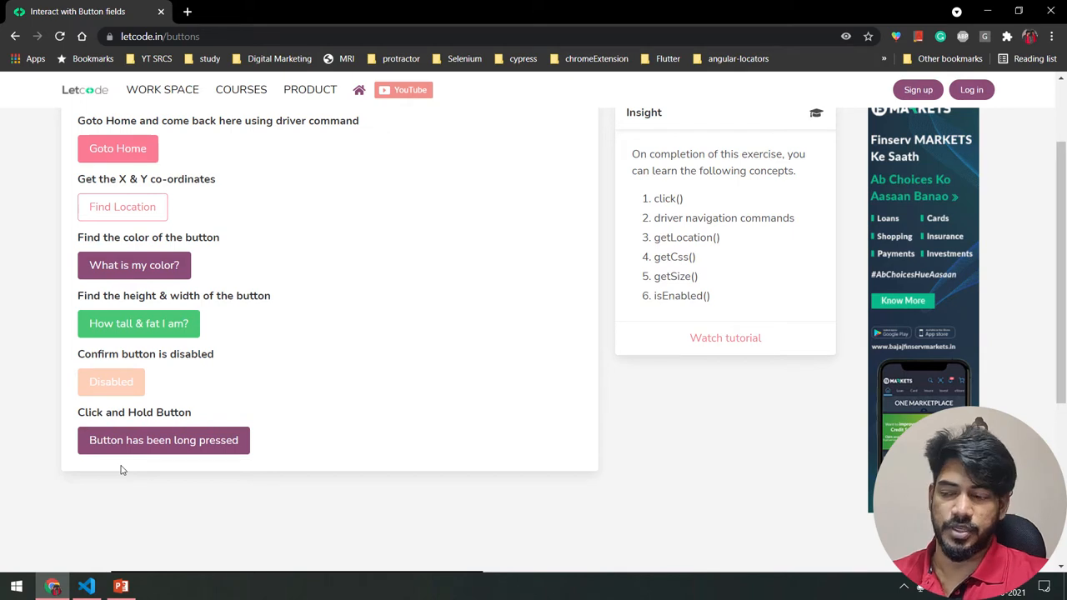
{"action": "mouse_move", "coordinate": [187, 467]}
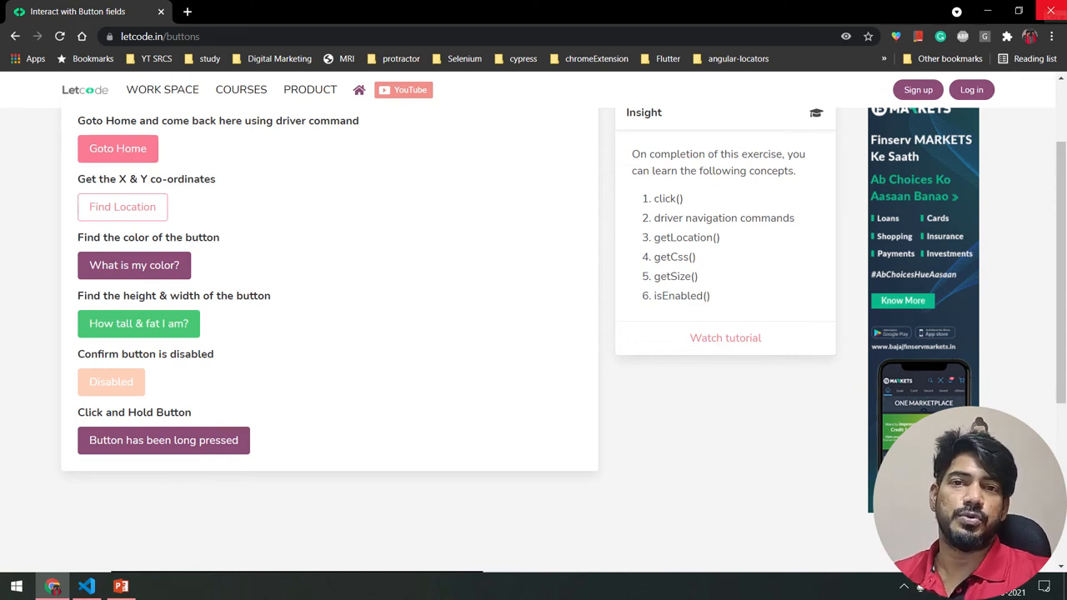
{"action": "mouse_move", "coordinate": [527, 416]}
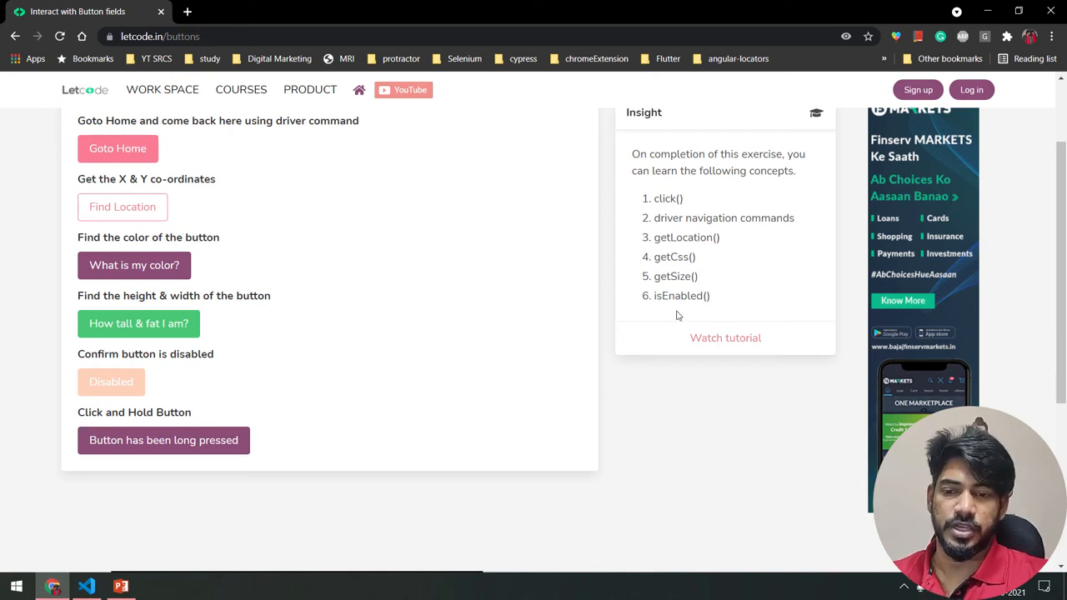
{"action": "mouse_move", "coordinate": [577, 453]}
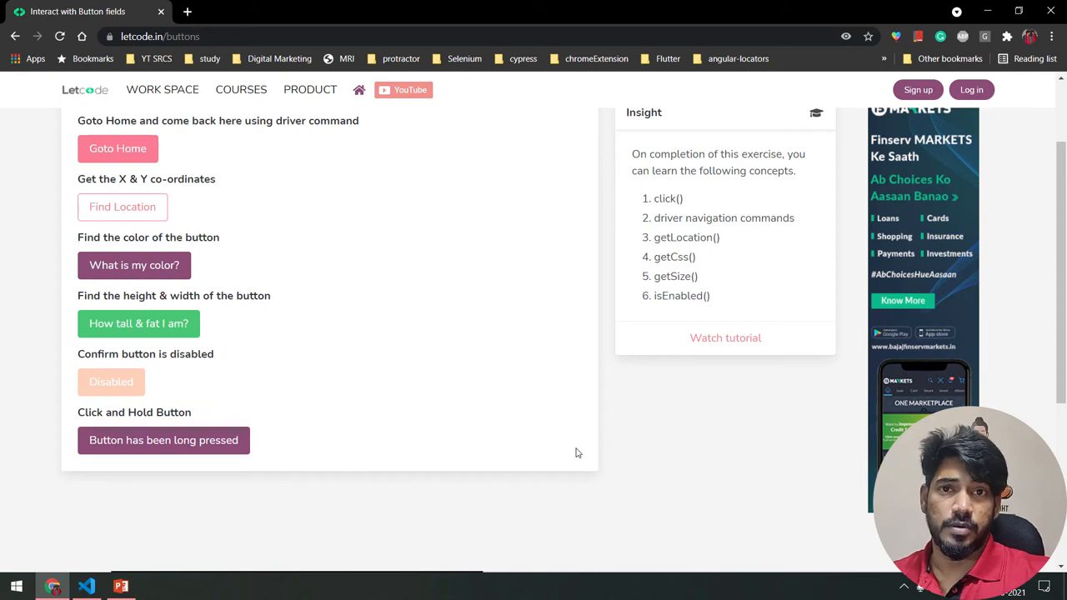
{"action": "mouse_move", "coordinate": [517, 431]}
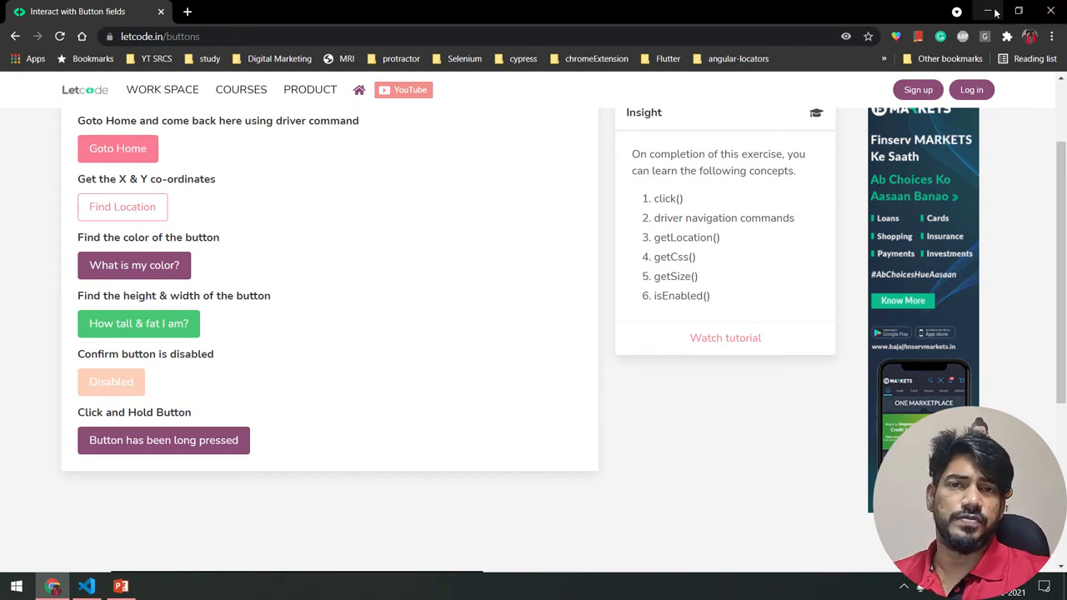
Step: Minimize Chrome, run npm test in the terminal, then bring the test results into view
{"action": "left_click", "coordinate": [87, 586]}
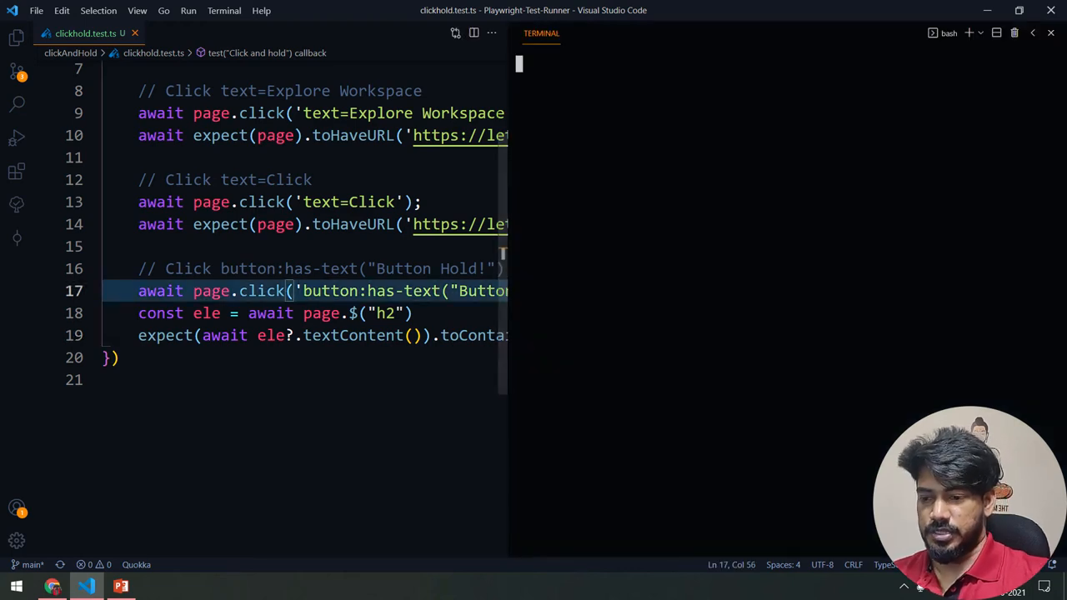
{"action": "type", "text": "npm t"}
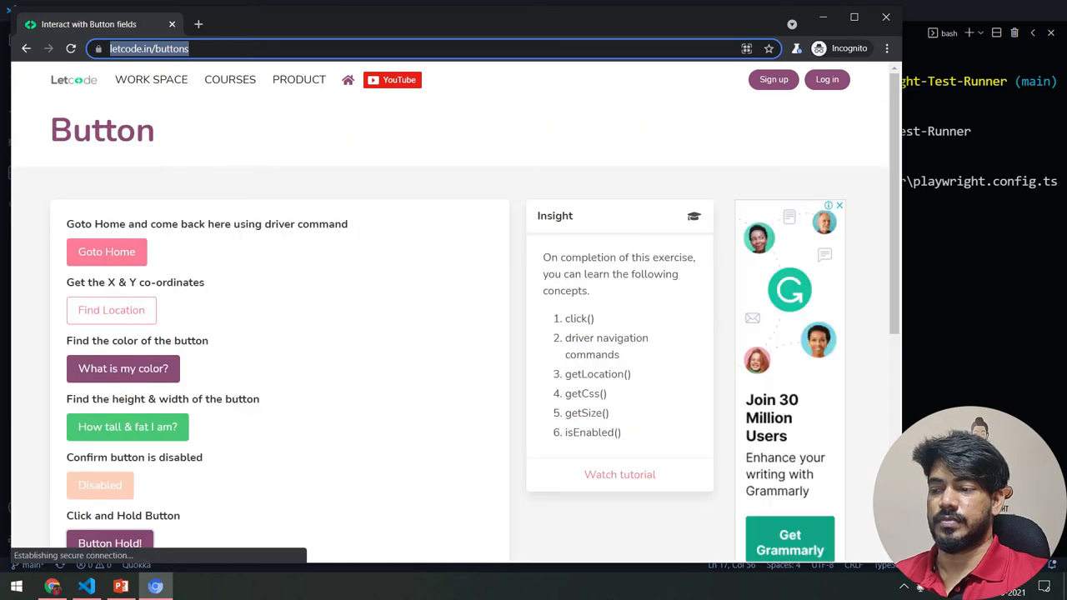
{"action": "left_click", "coordinate": [87, 586]}
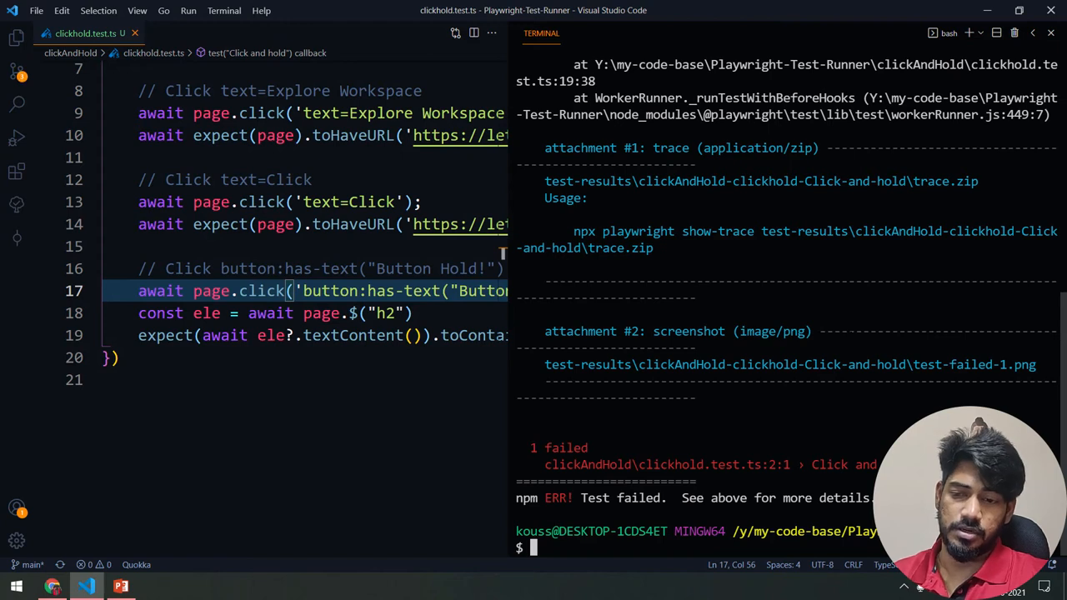
Step: Scroll through the failure (expected 'long pressed', received 'Button Hold!') and close the terminal
{"action": "scroll", "scroll_direction": "up", "scroll_amount": 3}
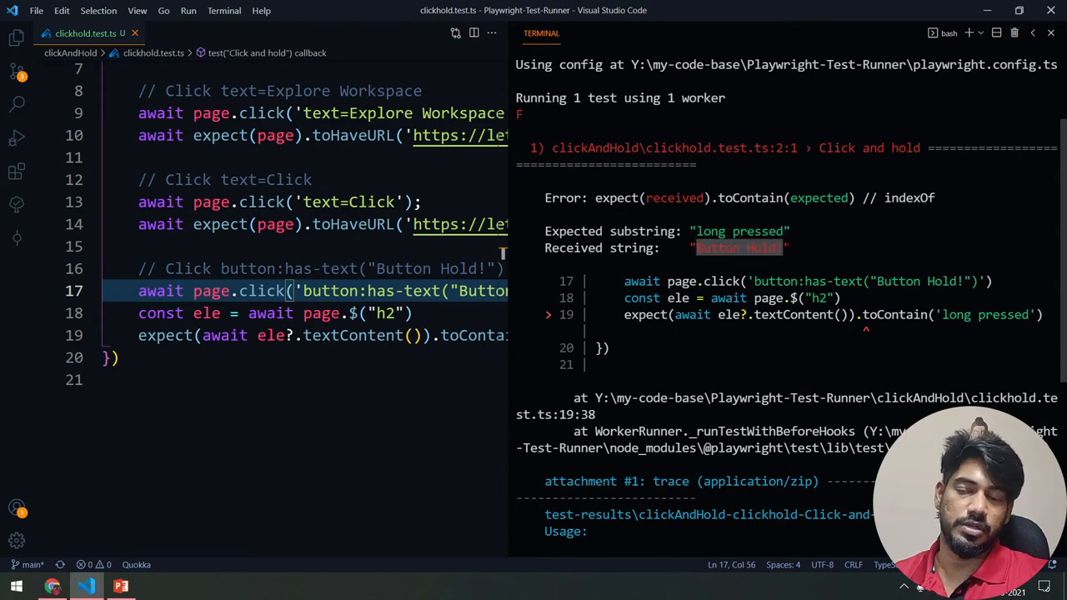
{"action": "left_click", "coordinate": [1052, 34]}
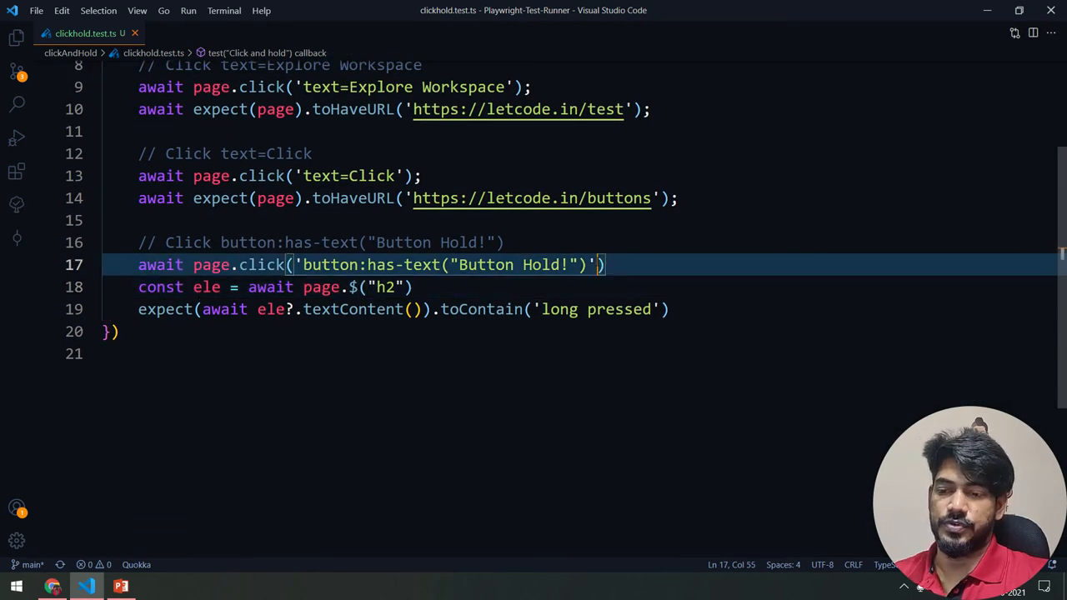
Step: Add { delay: 3000 } to the Button Hold page.click call, save, and reopen the terminal
{"action": "type", "text": ", {"}
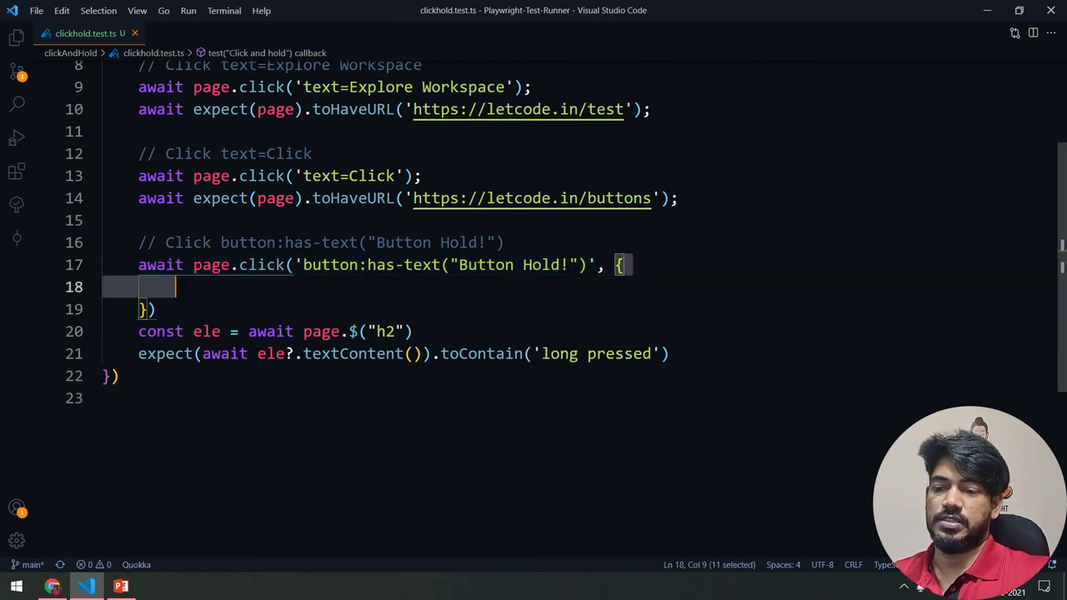
{"action": "type", "text": "delay :"}
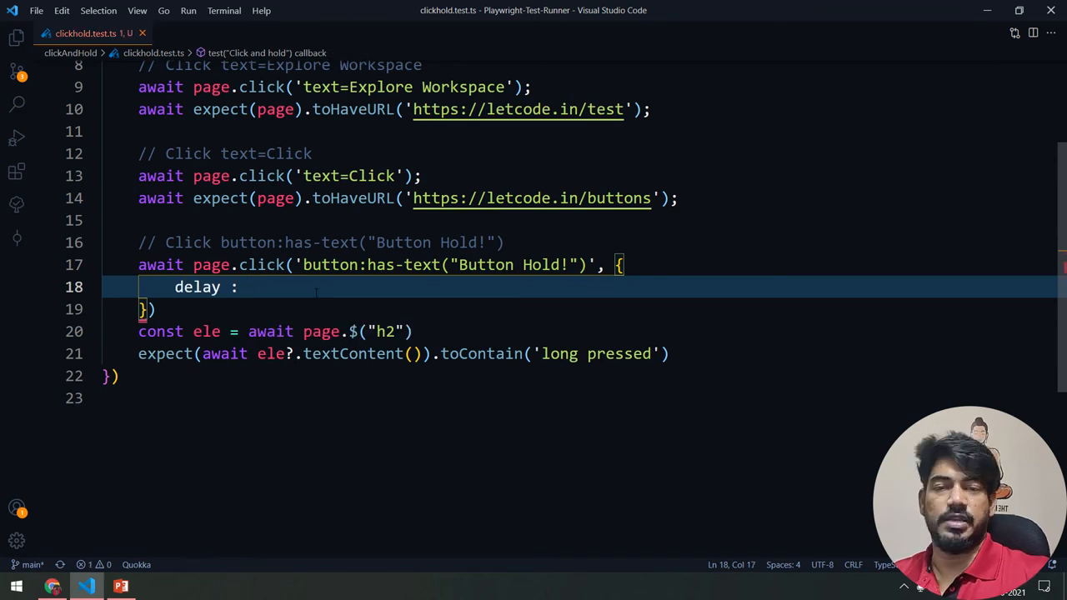
{"action": "type", "text": "3000"}
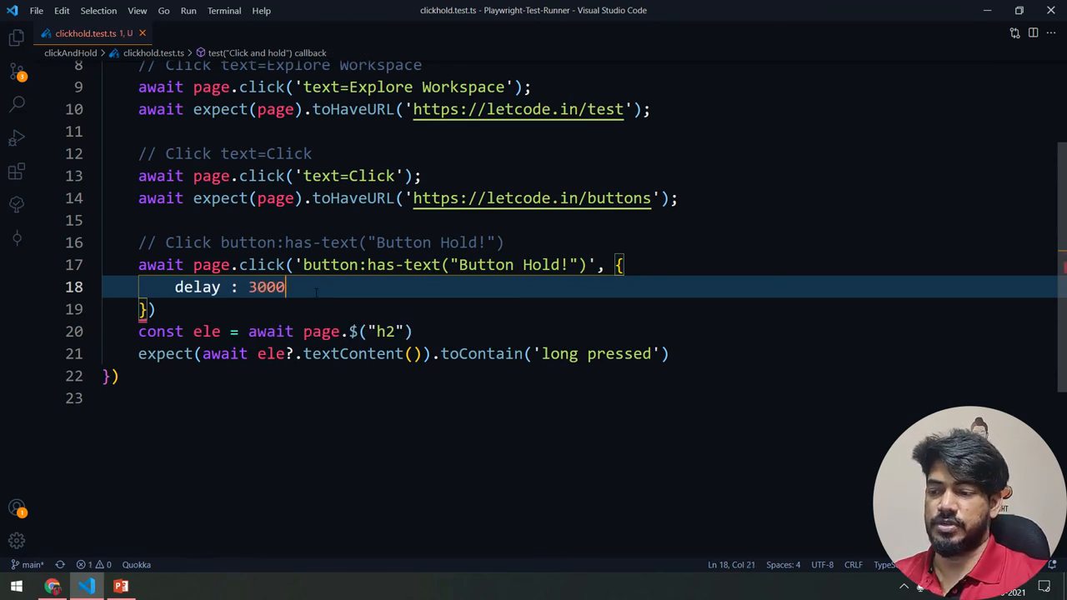
{"action": "key", "text": "Backspace"}
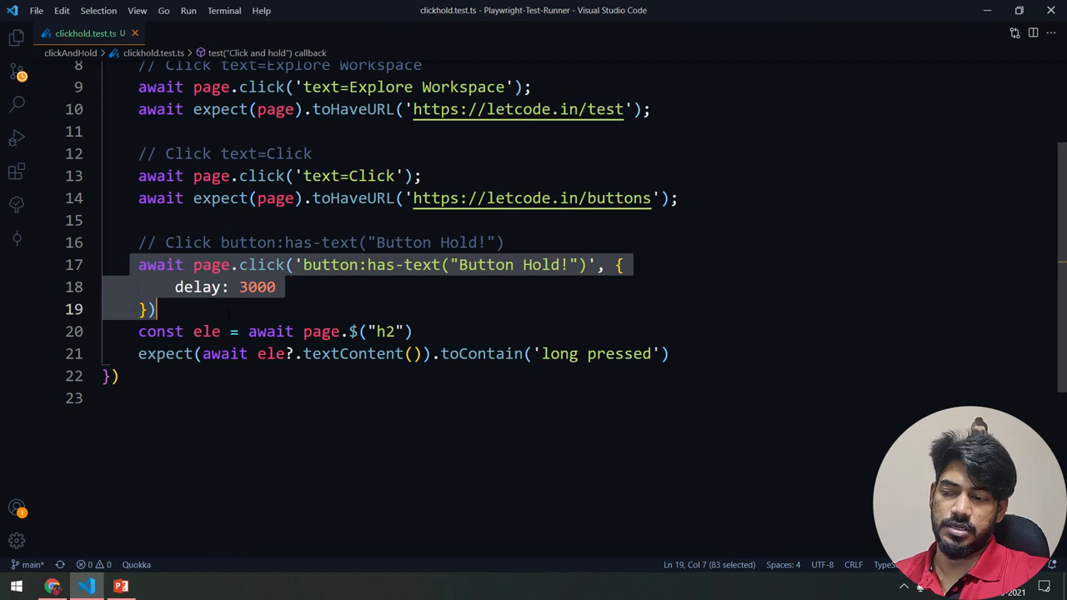
{"action": "double_click", "coordinate": [261, 265]}
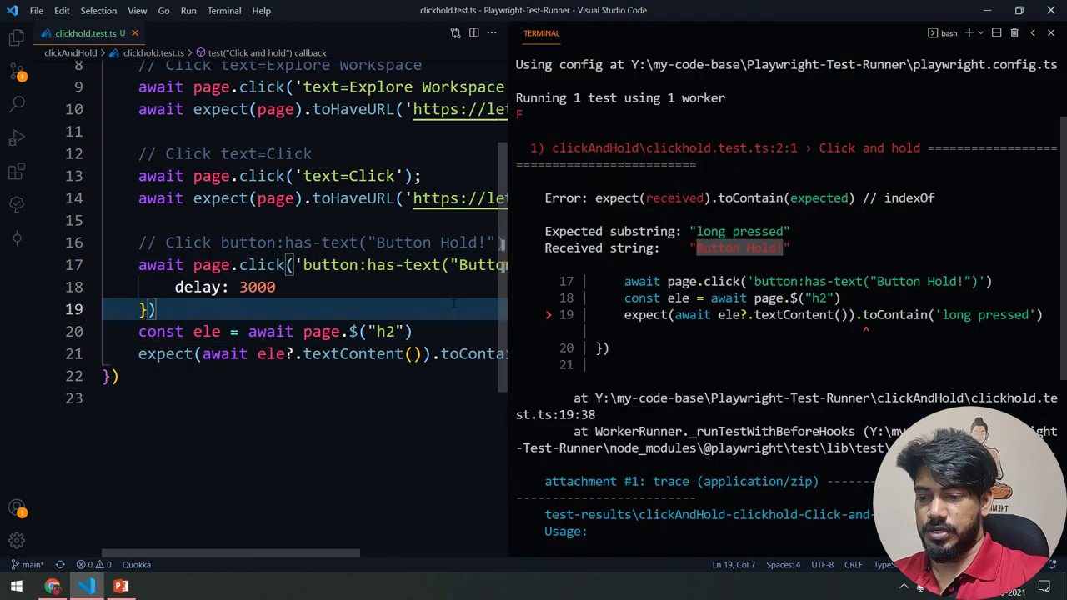
Step: Rerun npm test so the Playwright browser holds the button until it reads long pressed
{"action": "type", "text": "npm test"}
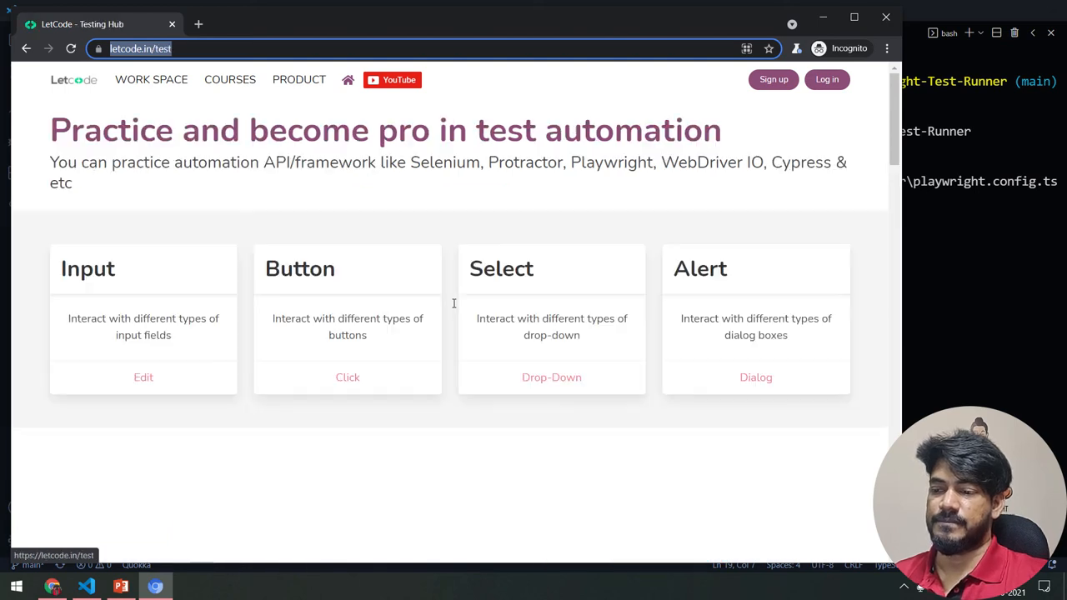
{"action": "left_click", "coordinate": [348, 377]}
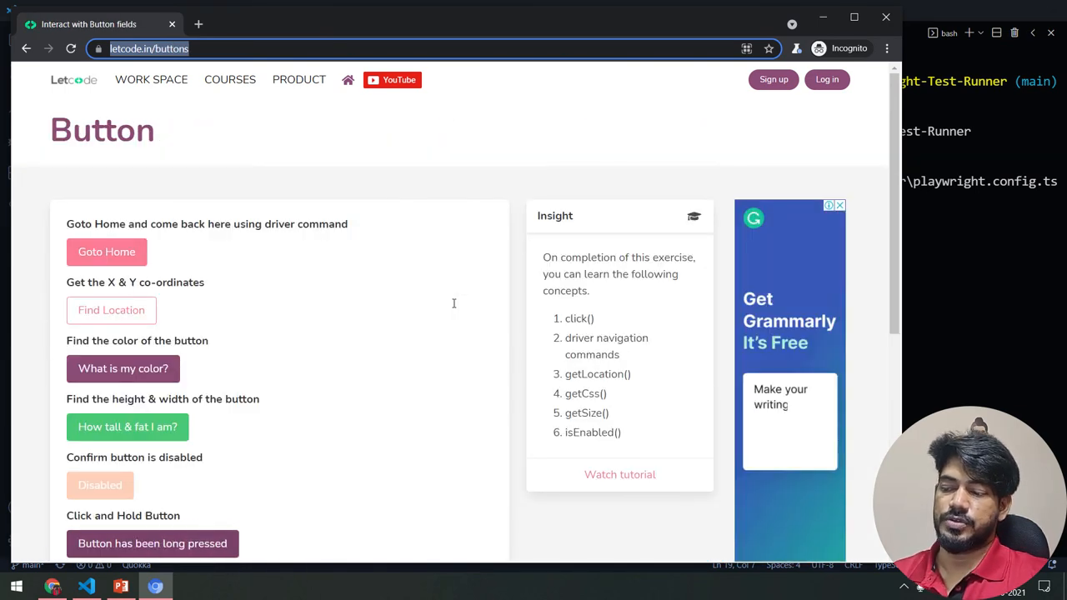